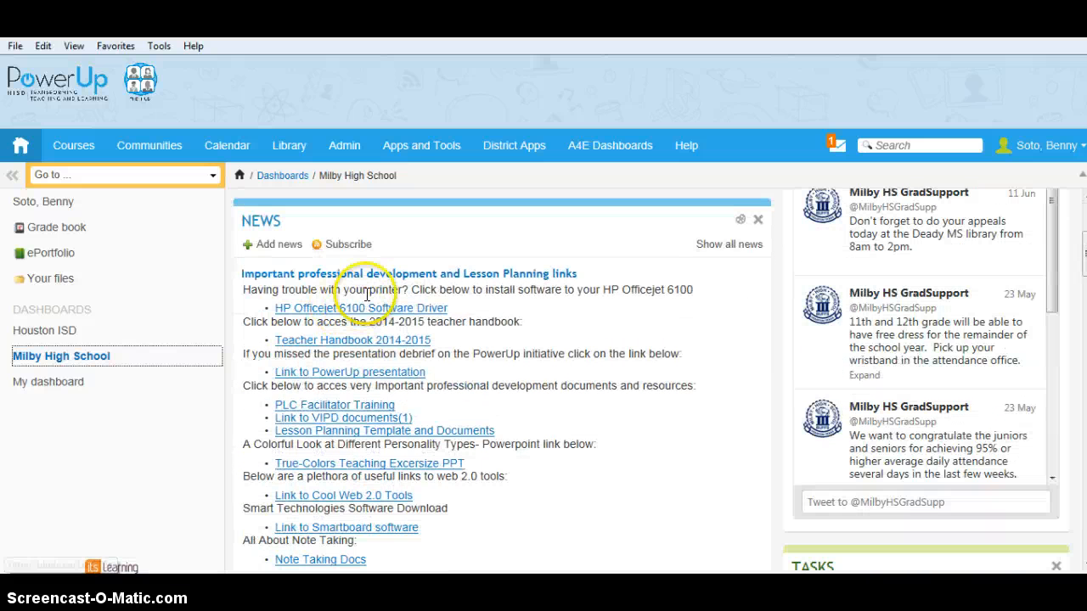
- Open the HP Officejet 6100 Software Driver link from the school news panel
{"action": "left_click", "coordinate": [360, 308]}
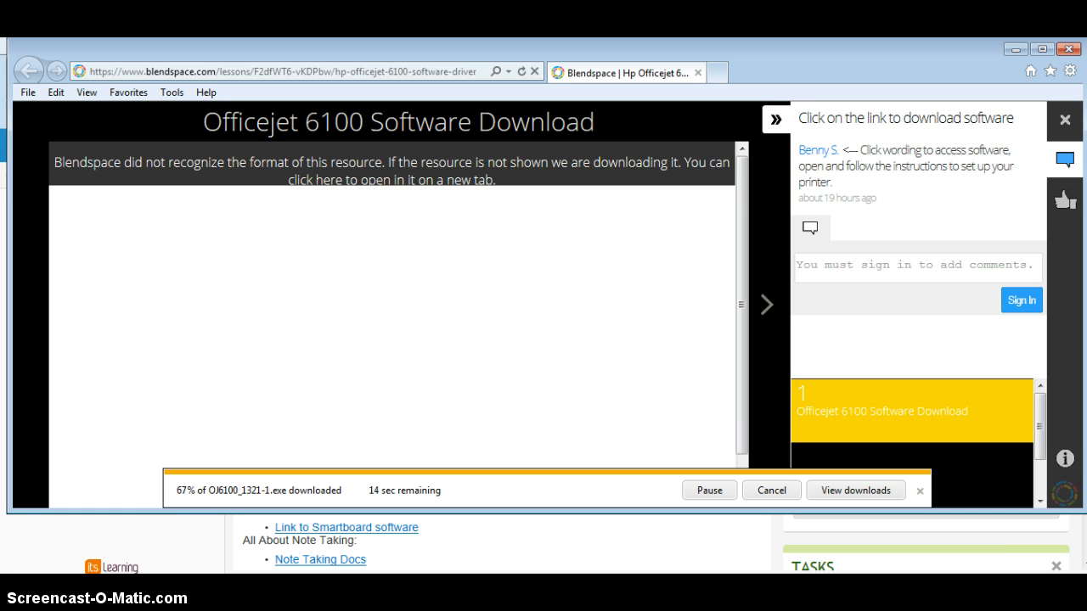
{"action": "left_click", "coordinate": [920, 490]}
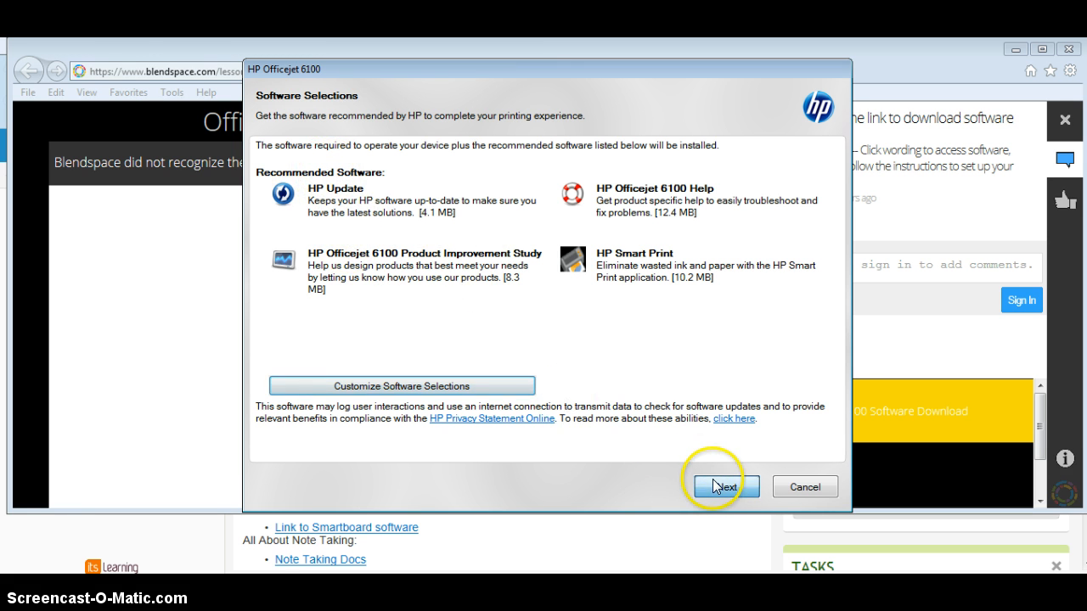
- Keep the recommended software and accept the installation agreements to continue
{"action": "left_click", "coordinate": [724, 487]}
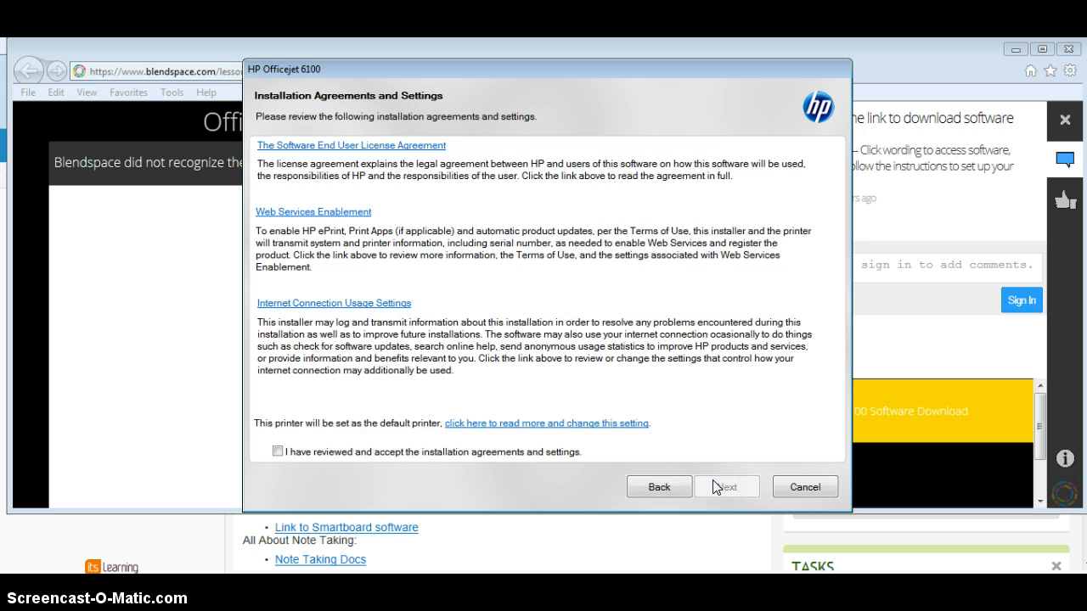
{"action": "left_click", "coordinate": [727, 486]}
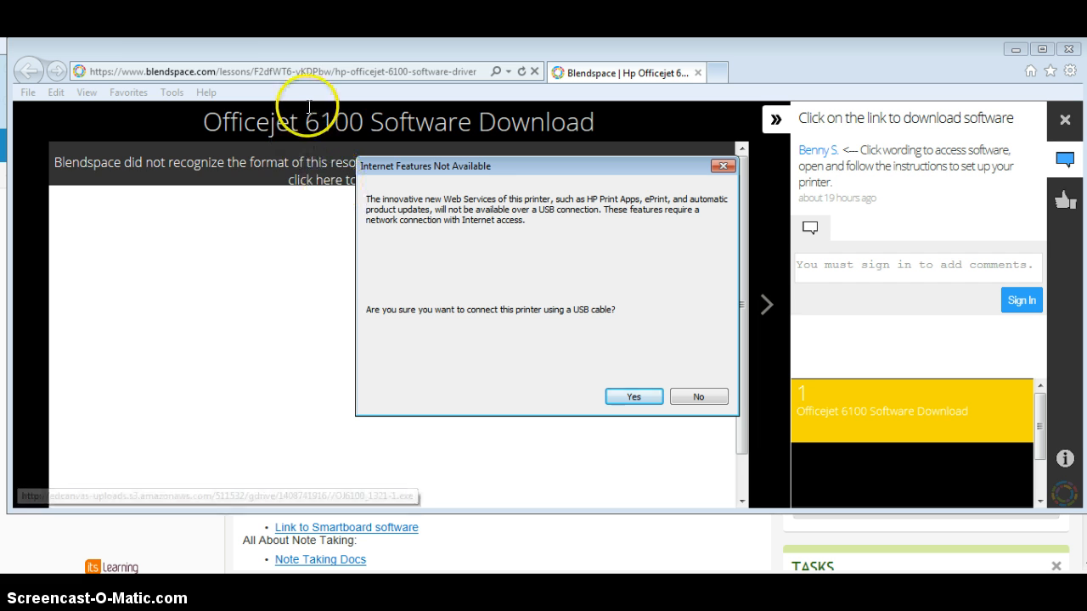
- Confirm connecting the printer over USB with Yes
{"action": "left_click", "coordinate": [633, 397]}
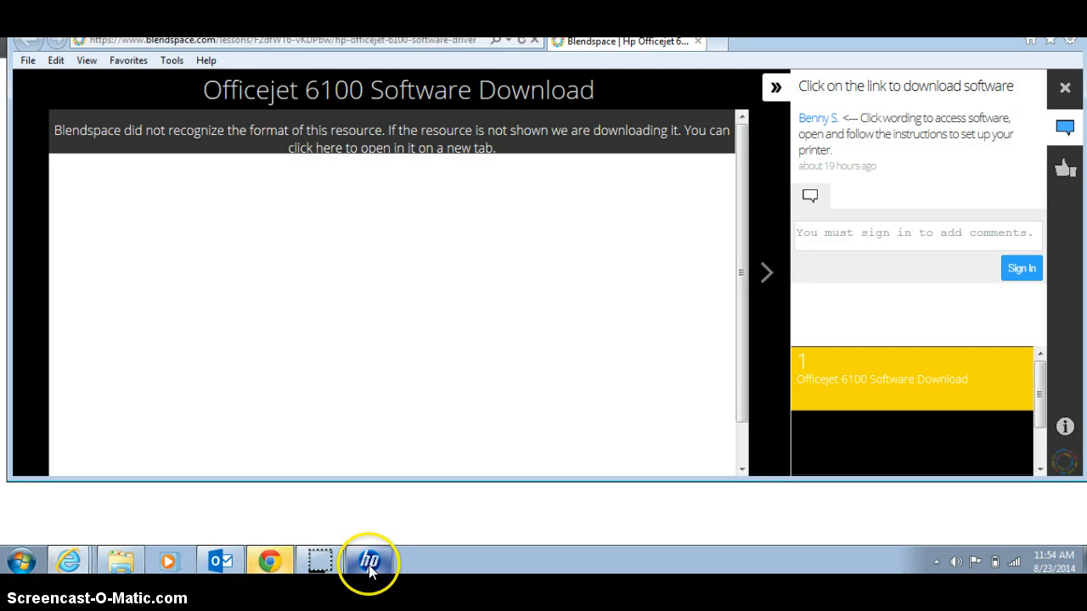
{"action": "left_click", "coordinate": [368, 561]}
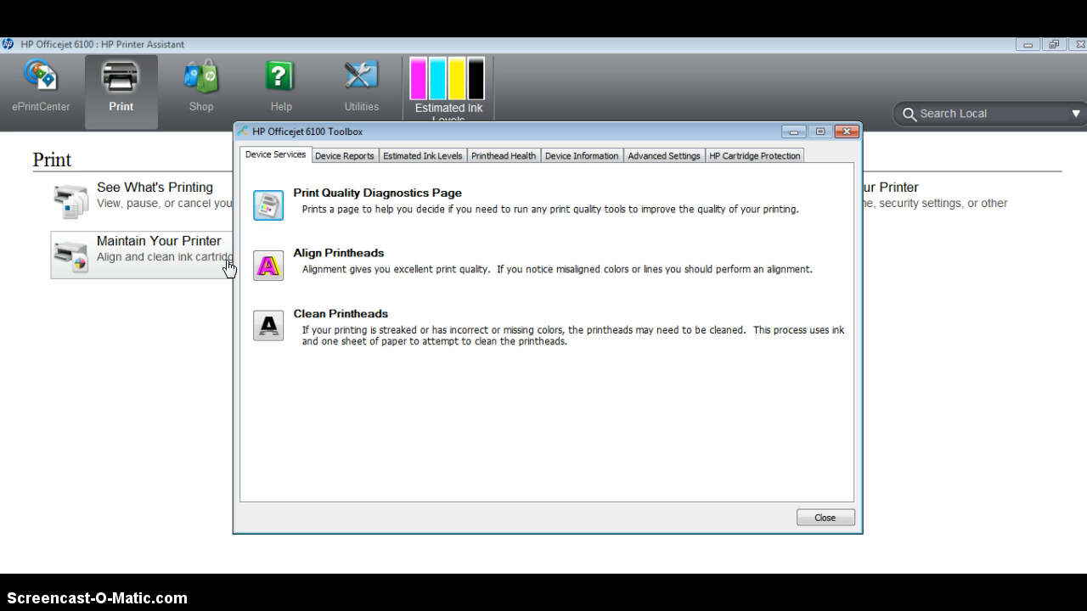
{"action": "mouse_move", "coordinate": [450, 94]}
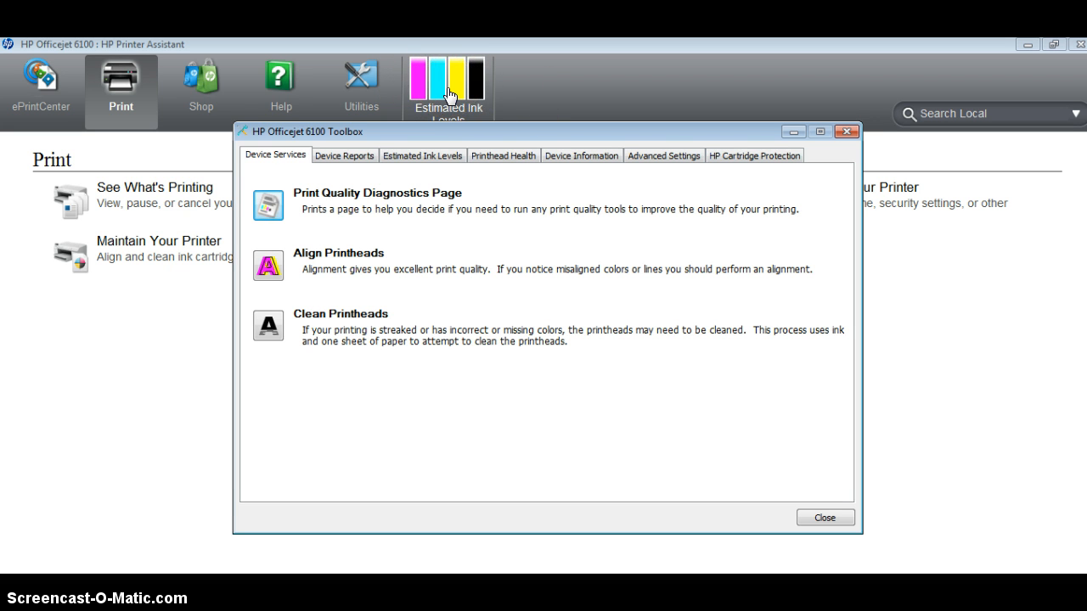